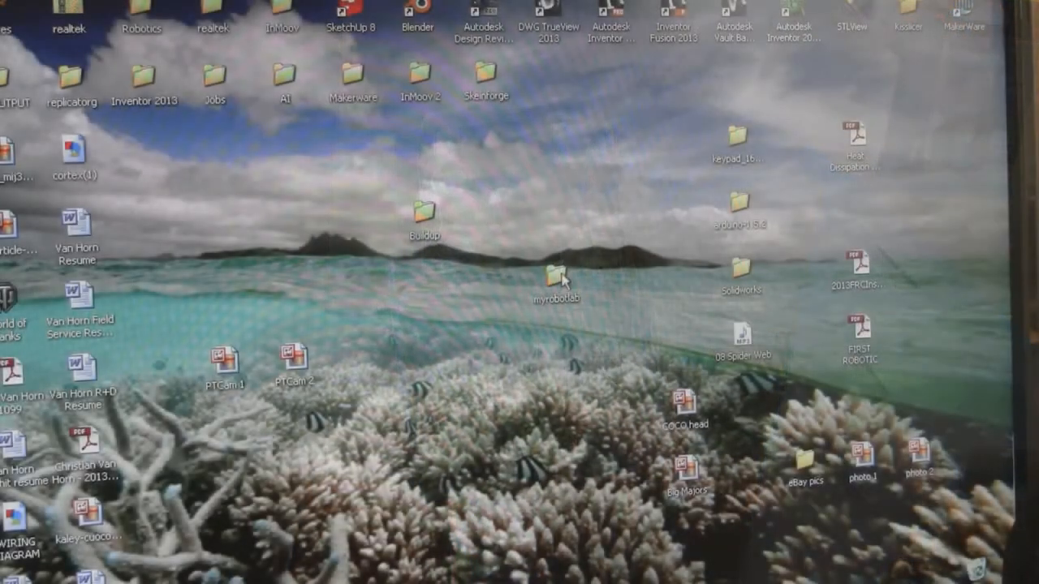
- Open the myrobotlab folder from its desktop icon
double_click(556, 272)
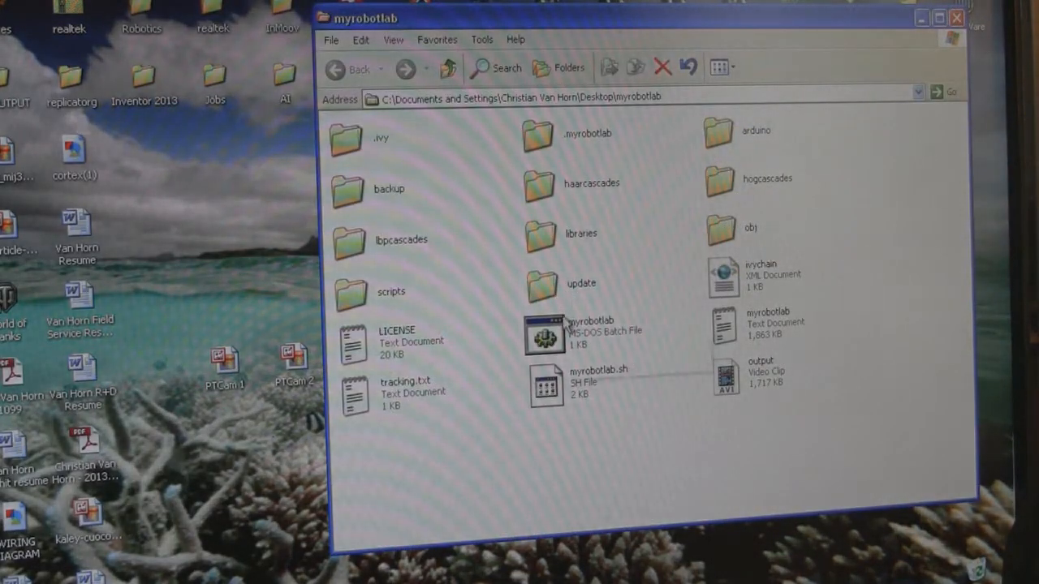
mouse_move(546, 332)
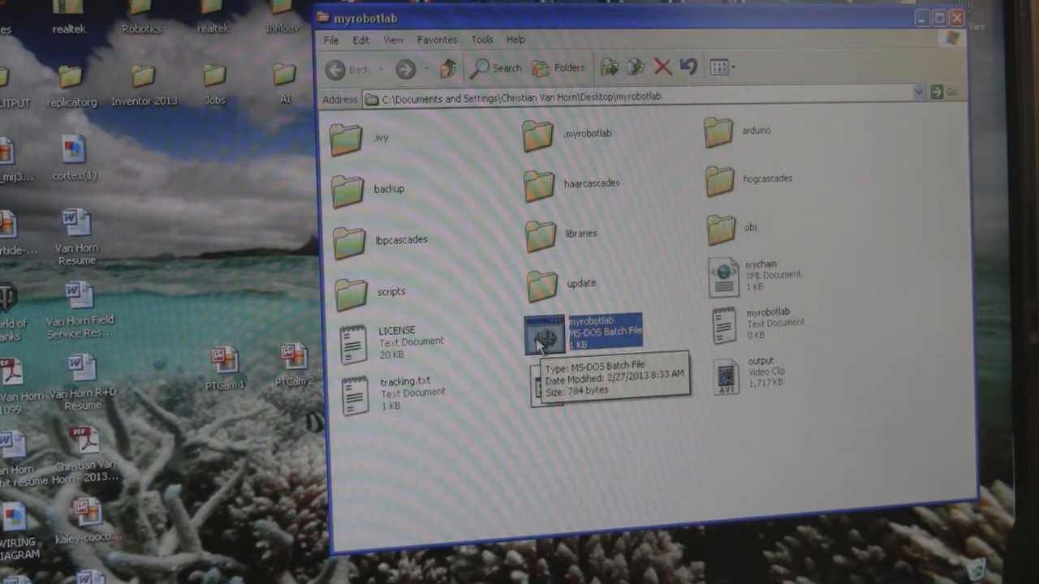
- Launch MyRobotLab by running the myrobotlab.bat startup file
double_click(590, 329)
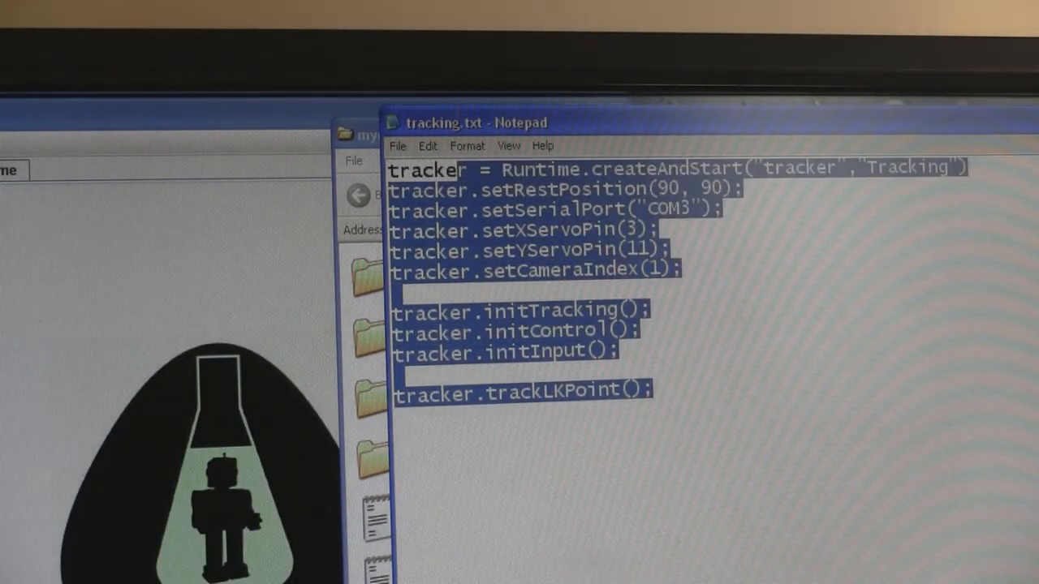
- Copy the selected tracker script from Notepad via the right-click menu
right_click(422, 195)
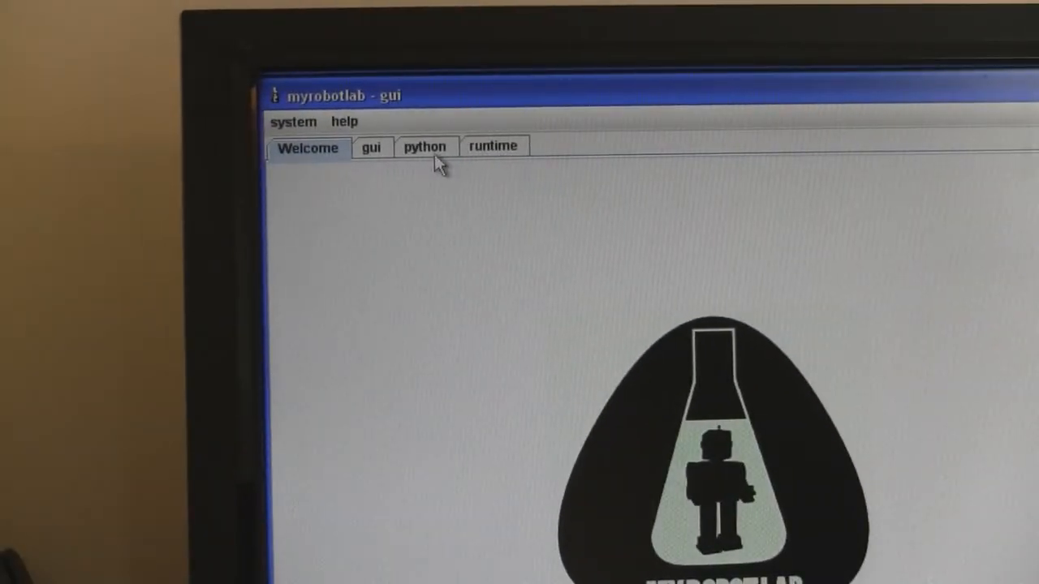
- Paste the tracker script into the untitled.1.py editor on the python tab
left_click(425, 146)
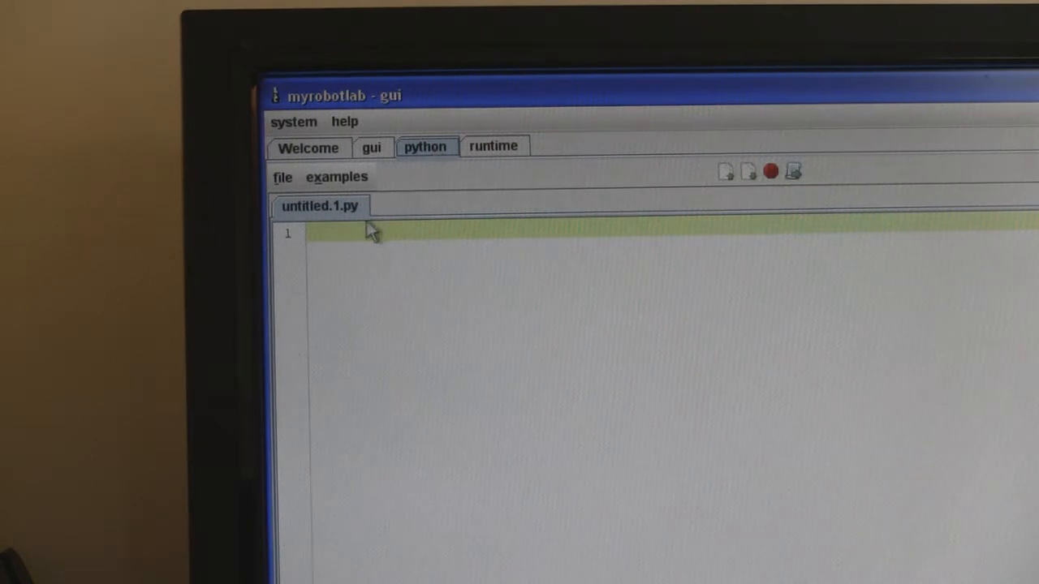
mouse_move(335, 234)
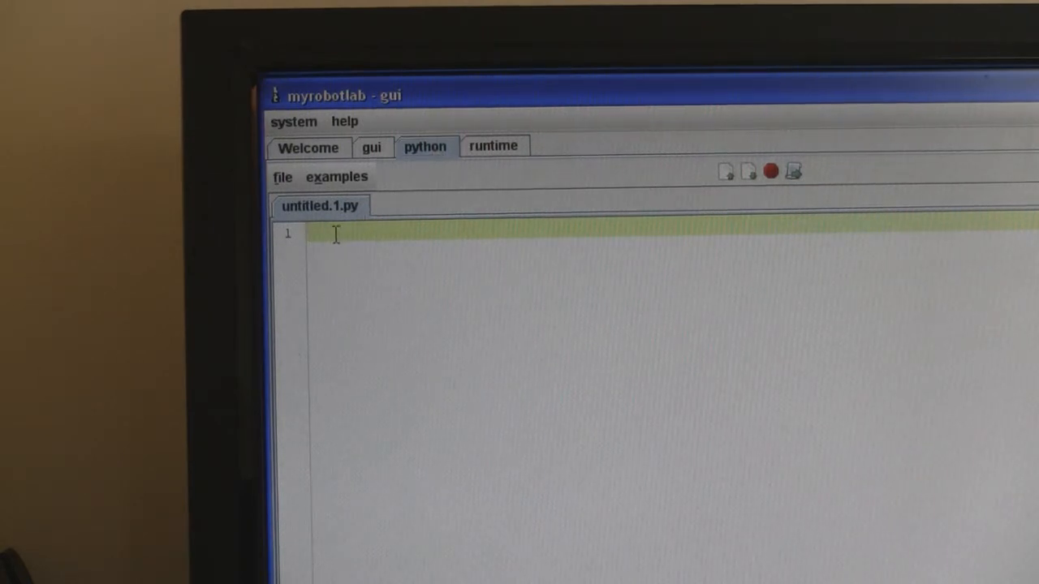
right_click(335, 235)
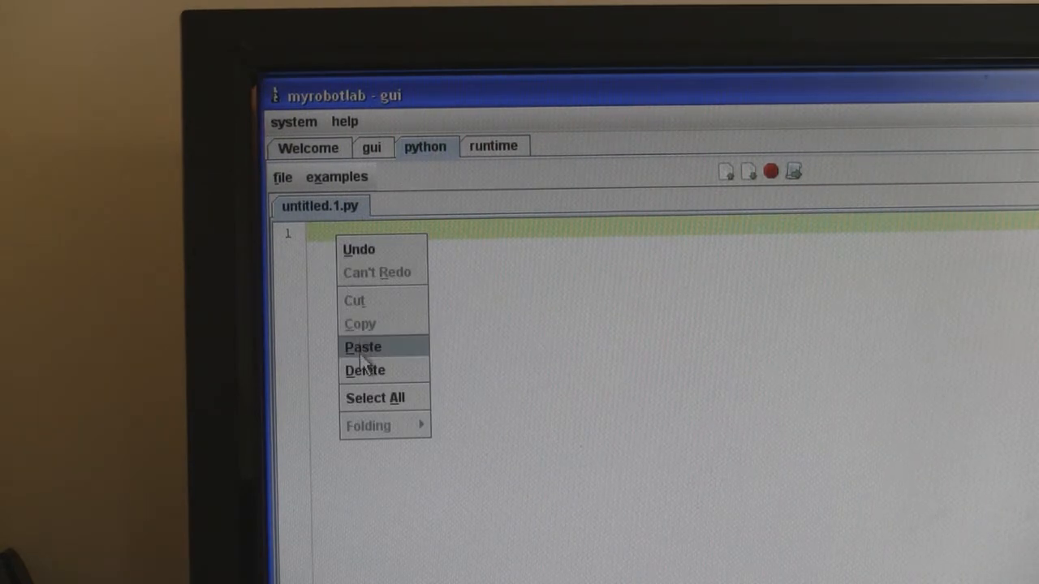
left_click(362, 346)
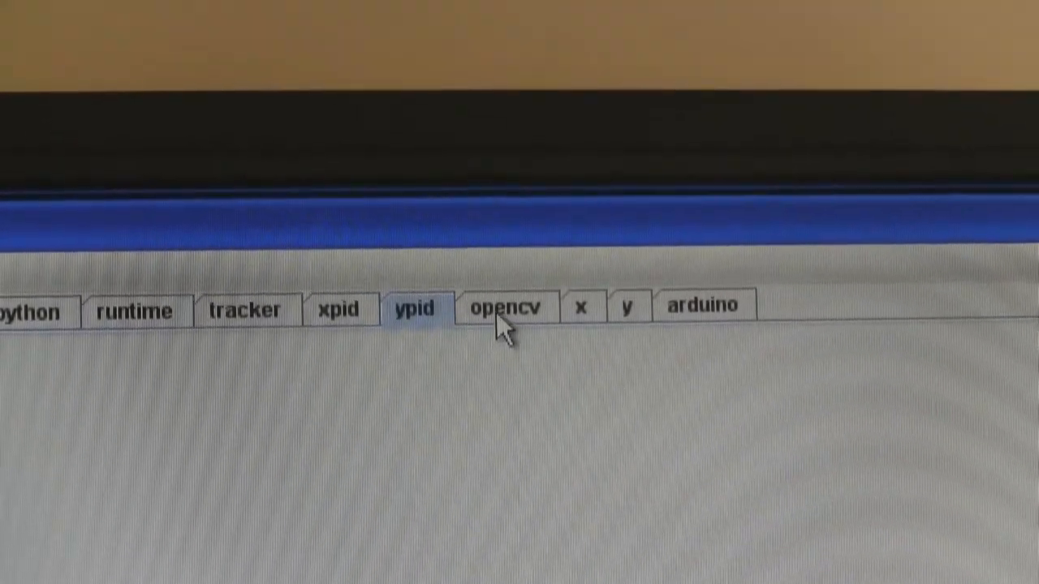
- On the opencv tab, click a point in the output video as an LK tracking target
left_click(504, 308)
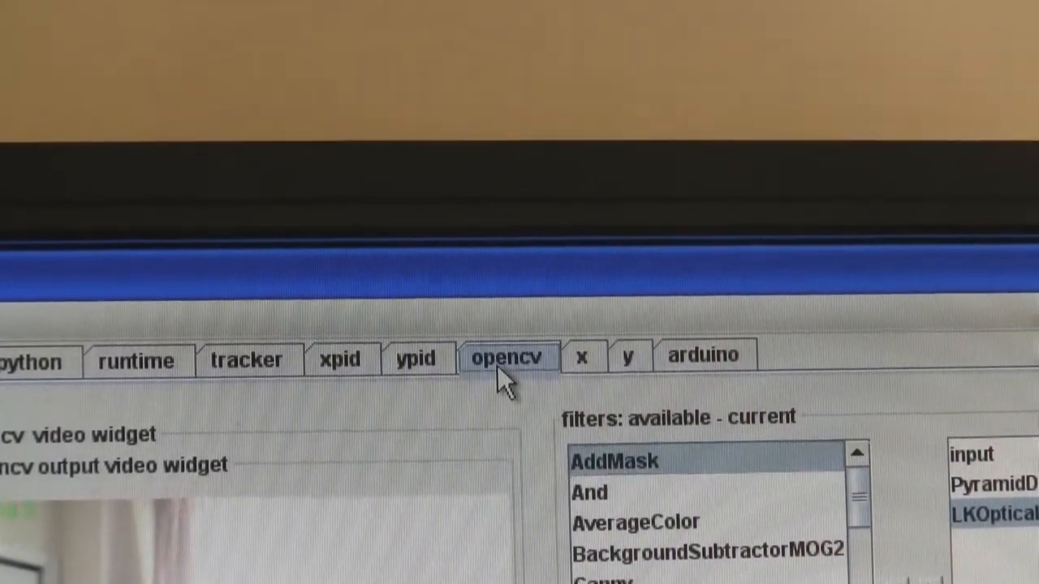
left_click(508, 357)
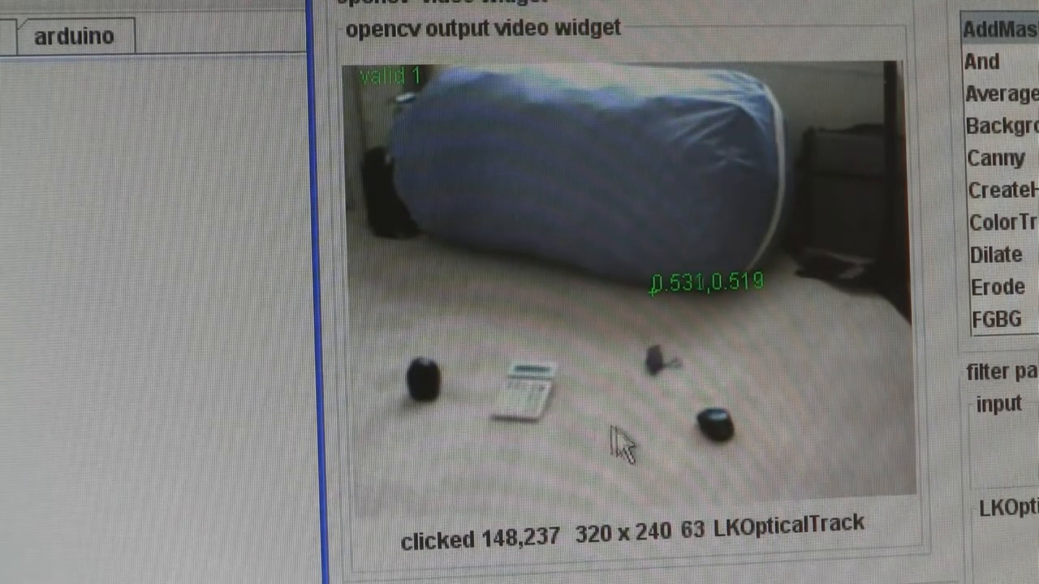
left_click(608, 451)
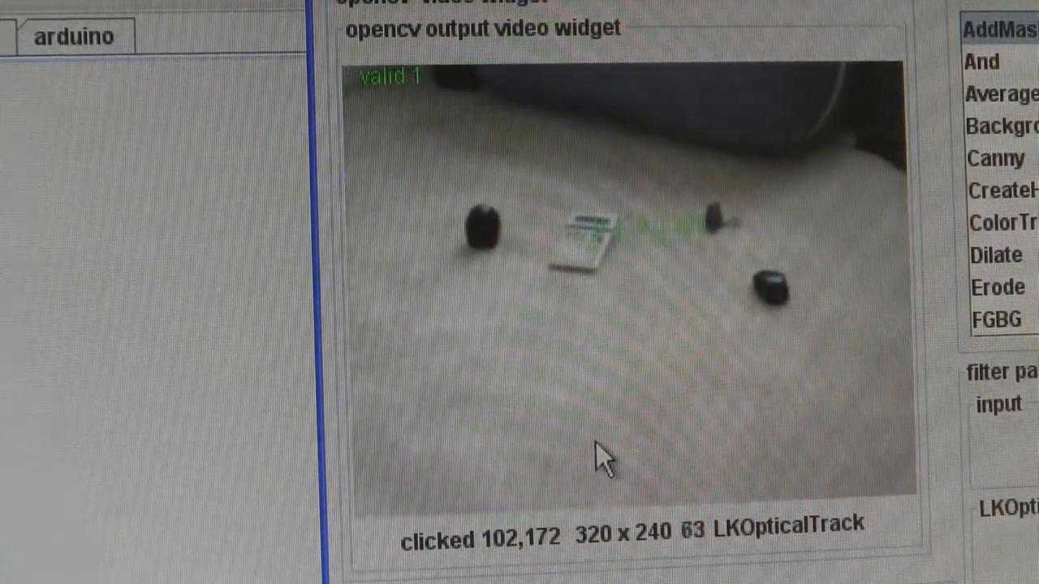